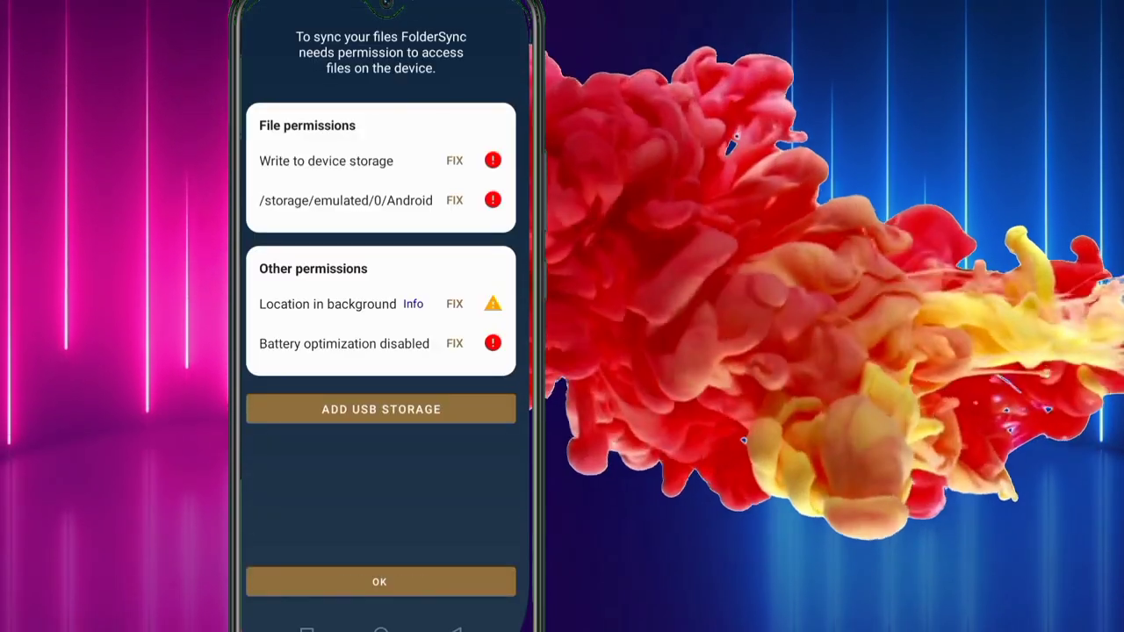
- Dismiss the permissions prompt and go to the Accounts list, which is still empty
click(380, 581)
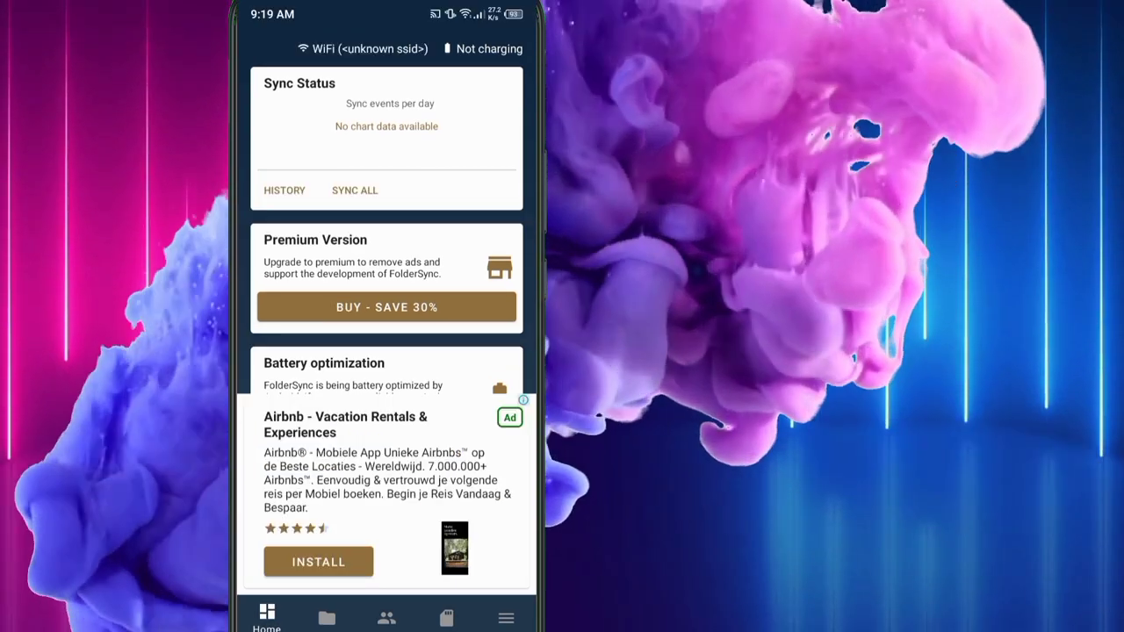
scroll(up, 3)
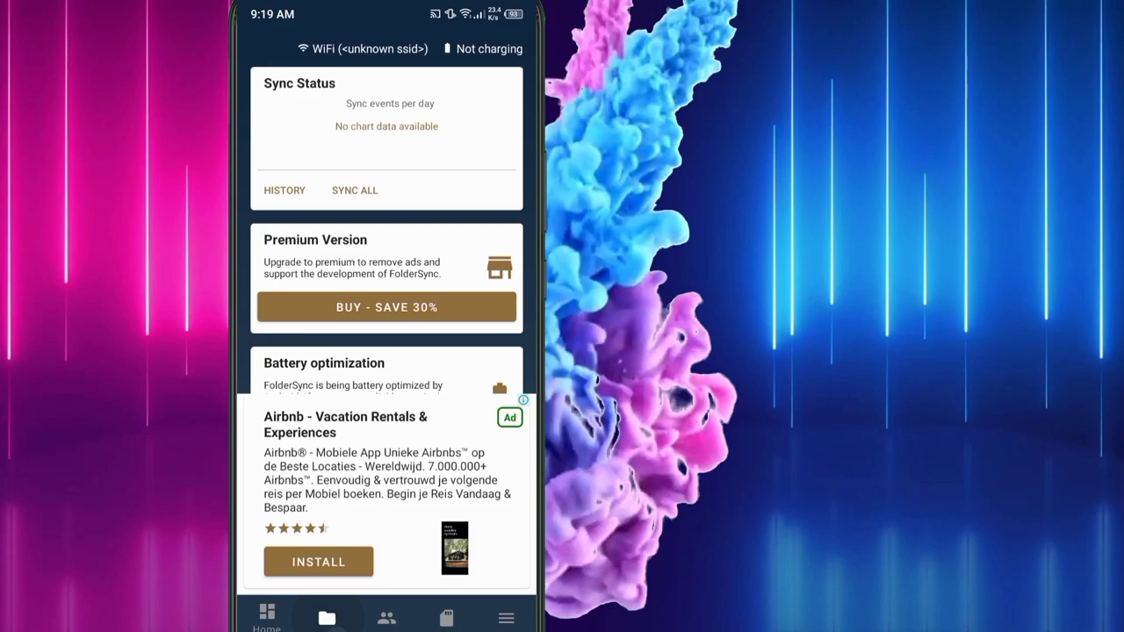
click(387, 618)
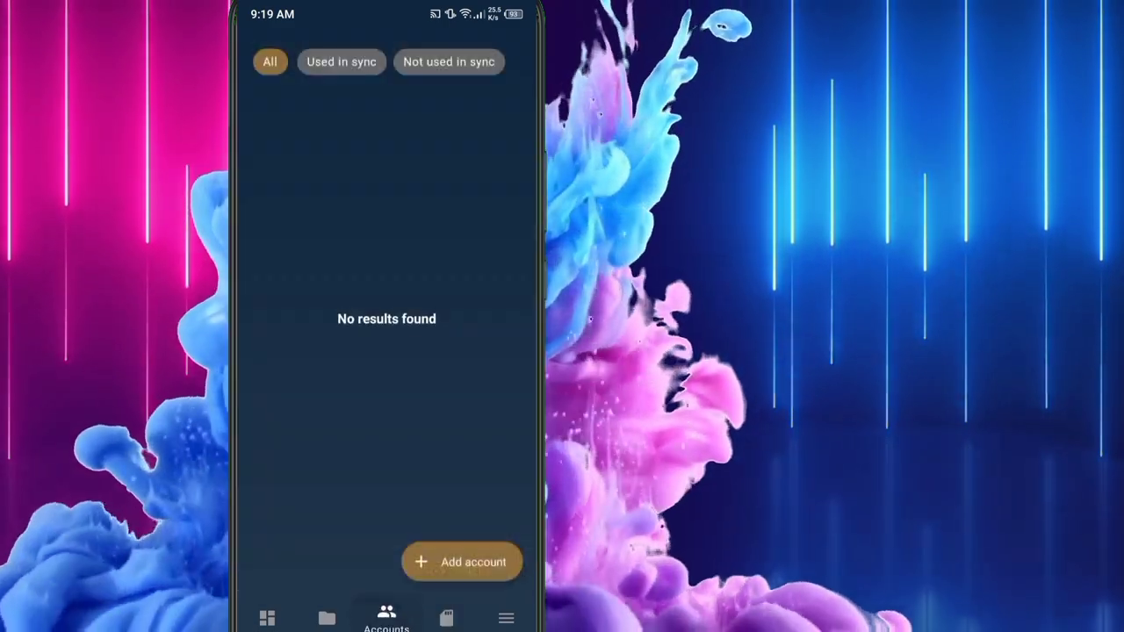
- Add a Google Drive account and rename it from the default to 'Personal files'
click(464, 562)
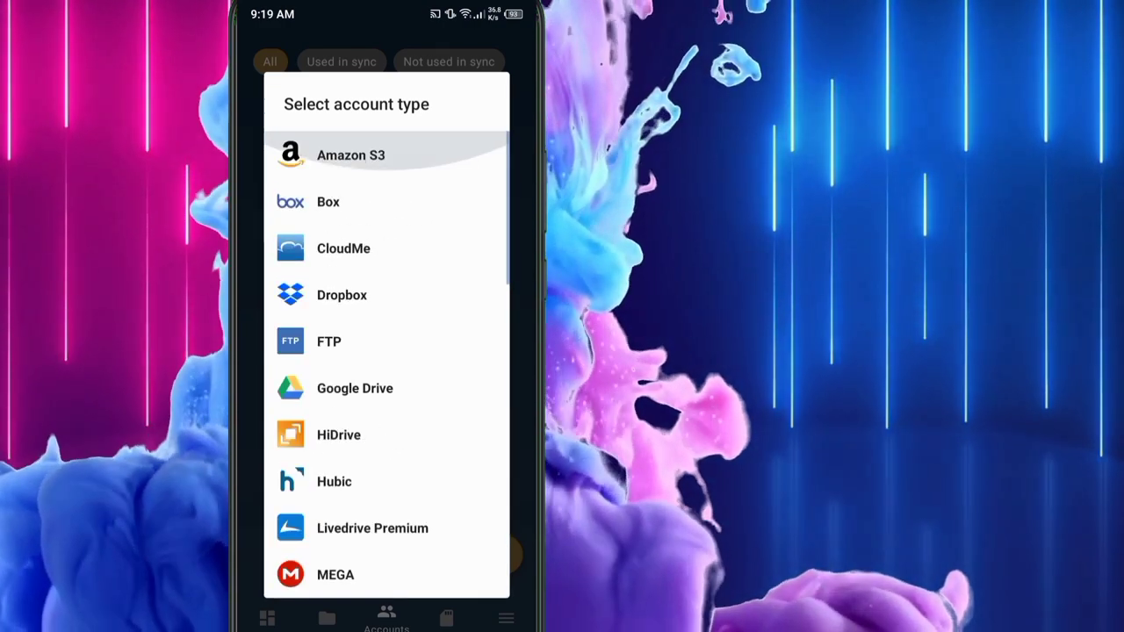
click(355, 389)
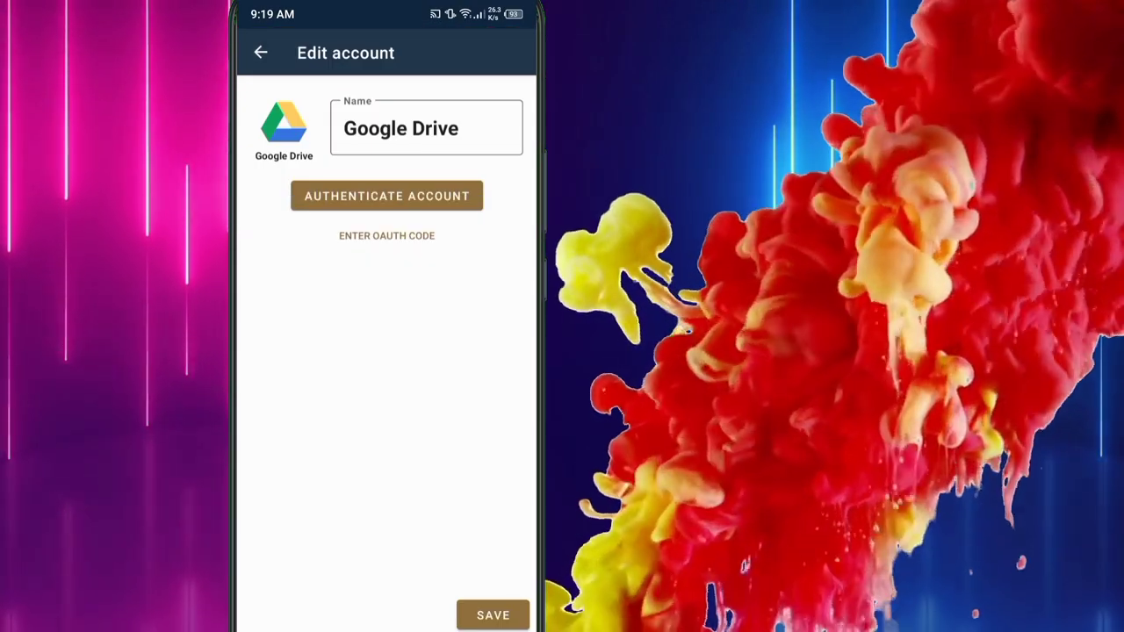
click(425, 129)
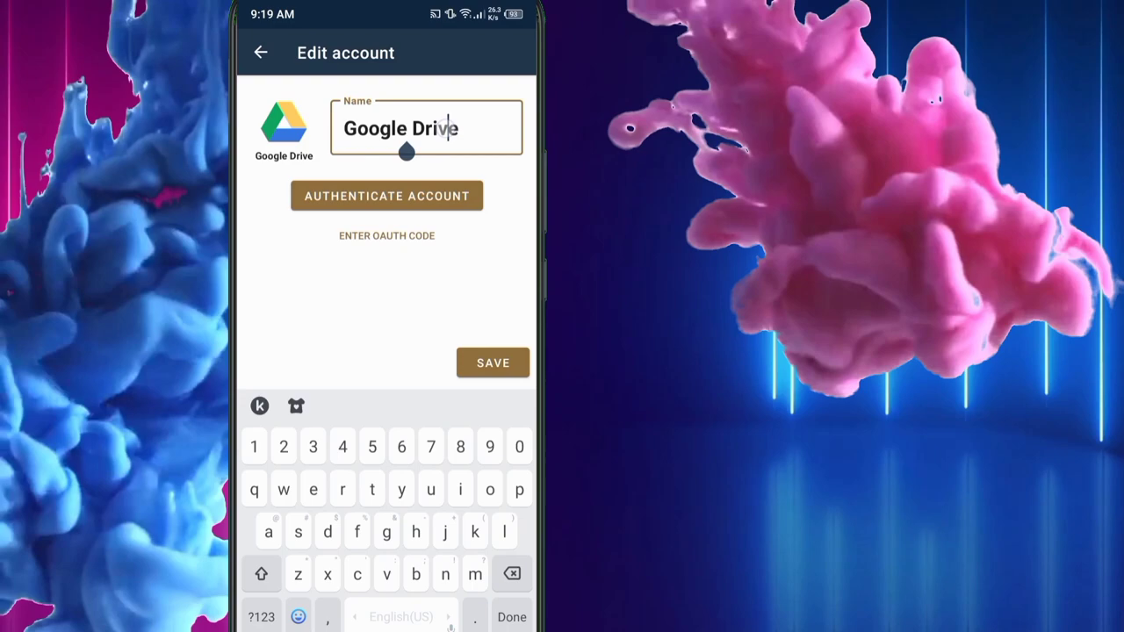
key(Backspace)
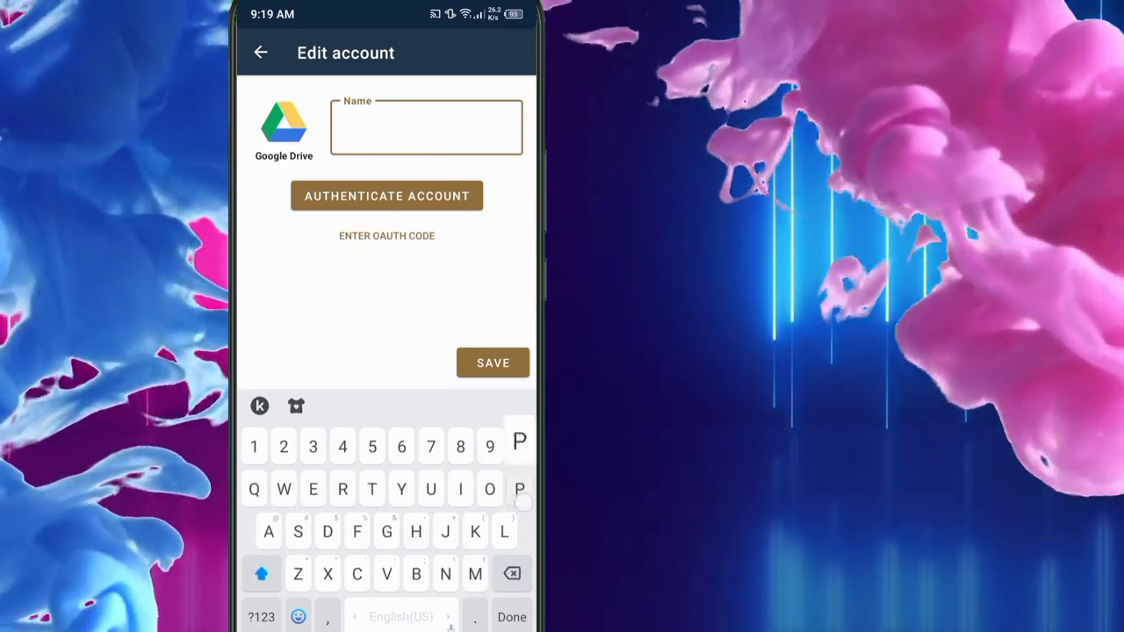
text(Personal)
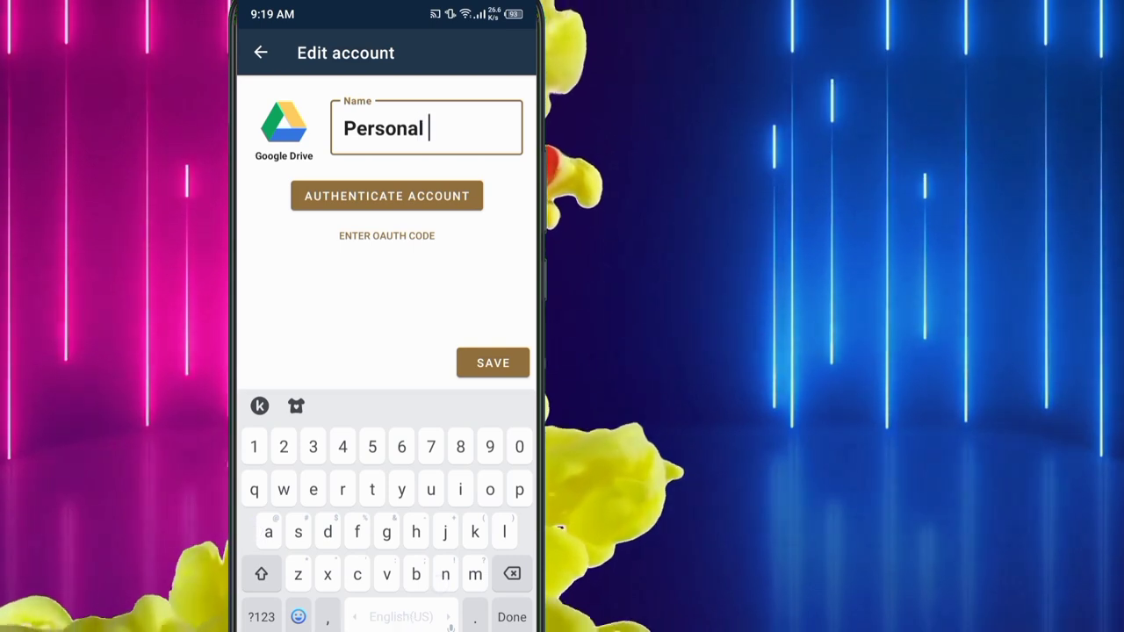
text(files)
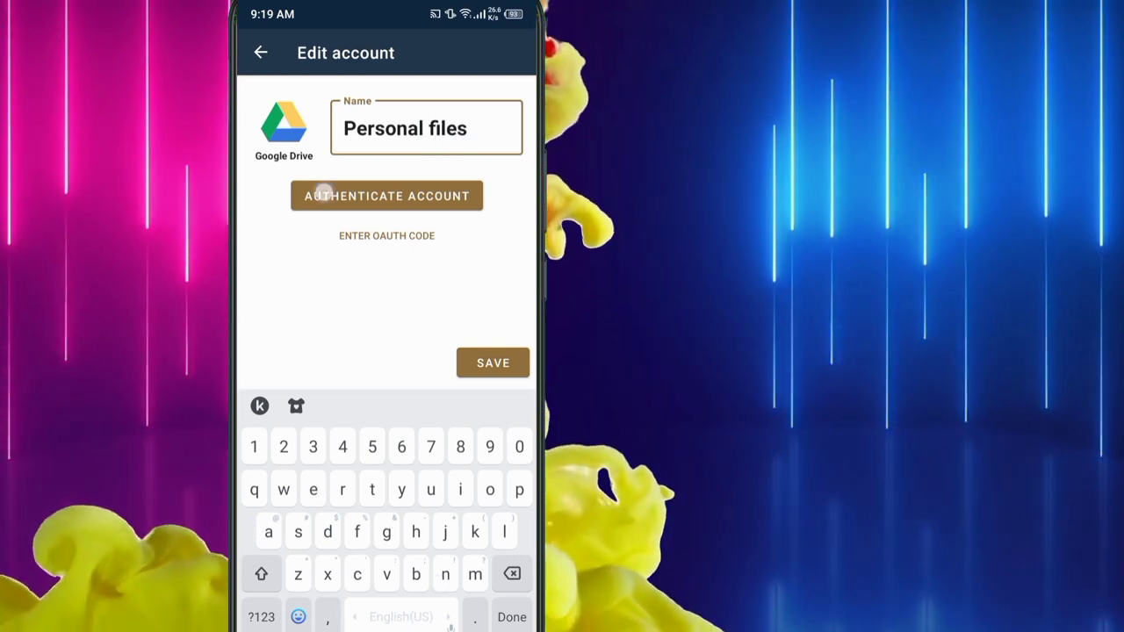
- Authenticate the Google Drive account and save it as 'Cam scanner Personal files'
click(387, 195)
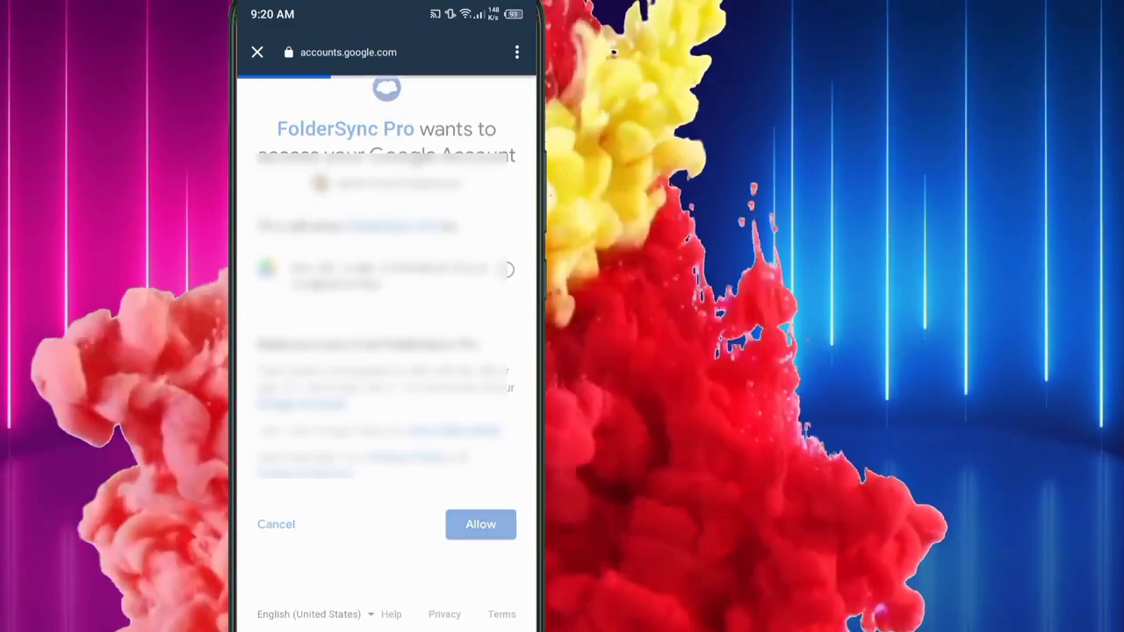
click(482, 524)
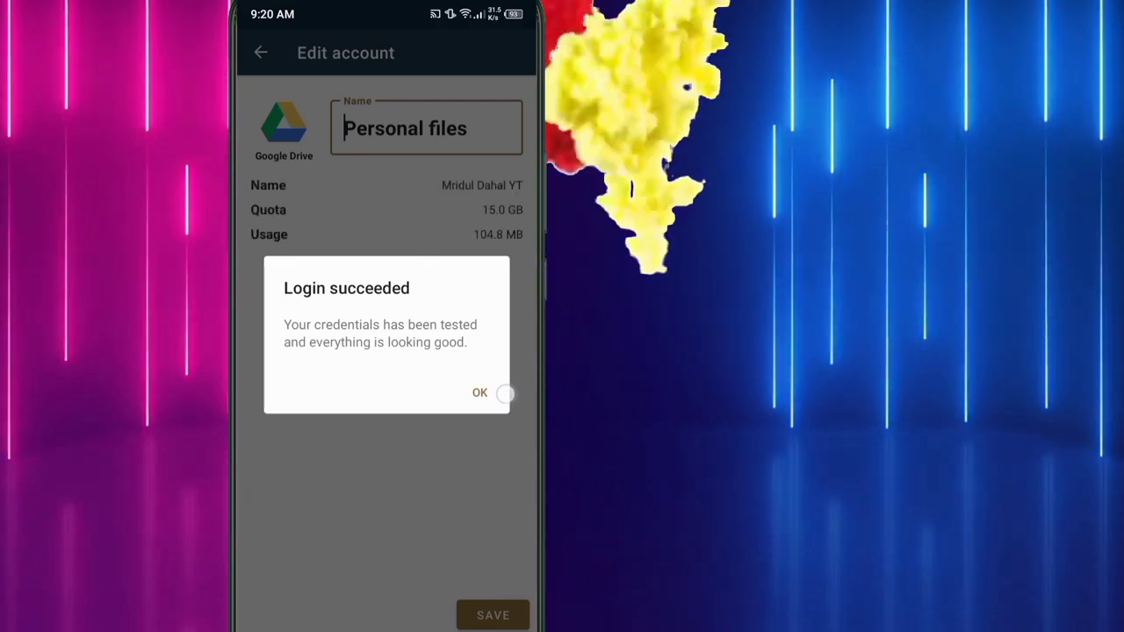
click(479, 394)
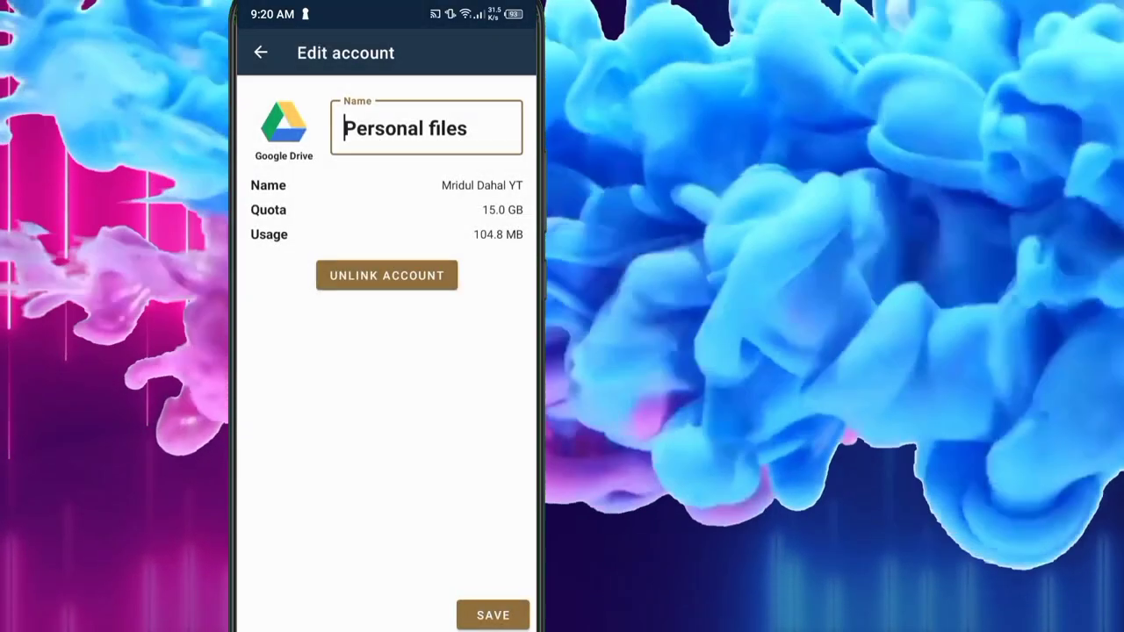
click(425, 129)
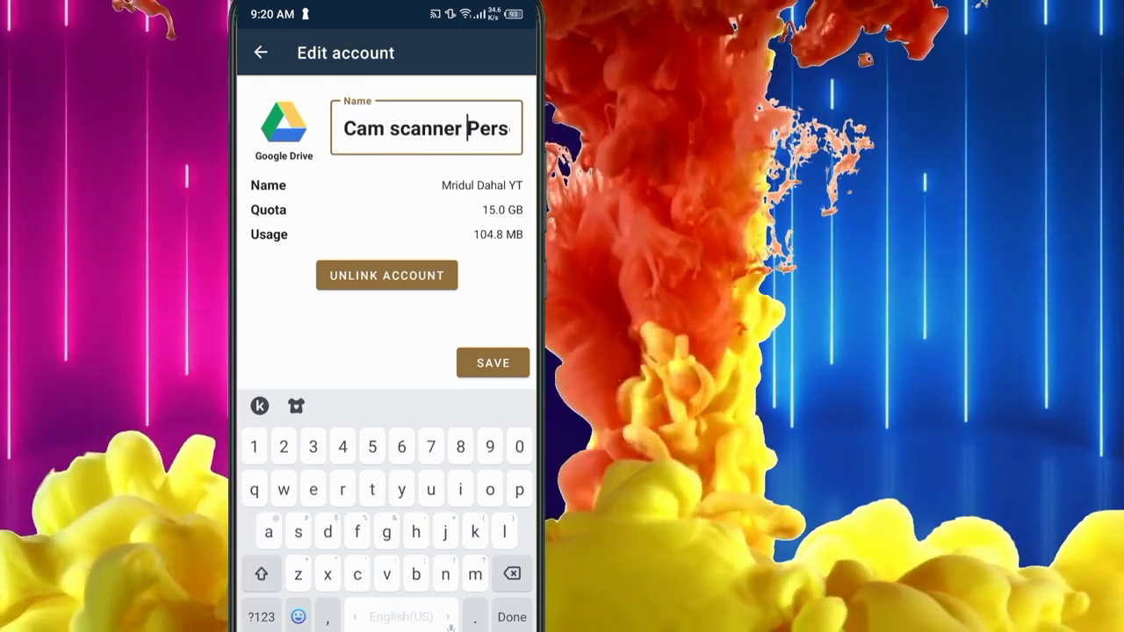
click(492, 362)
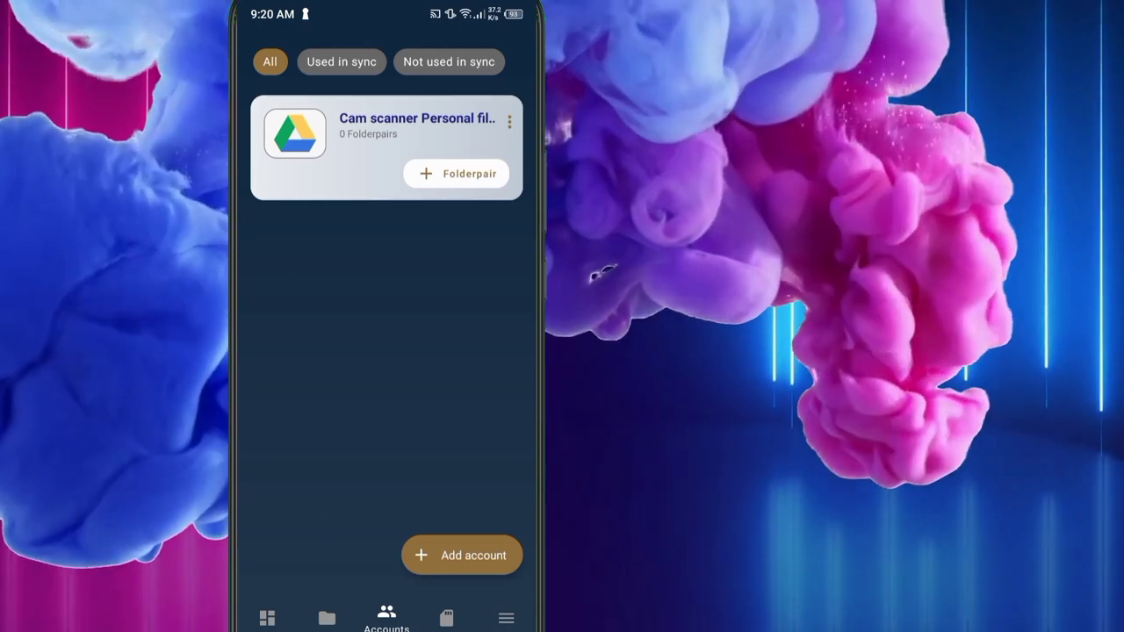
- Create a folderpair for the account and set its sync type to 'To remote folder'
click(457, 174)
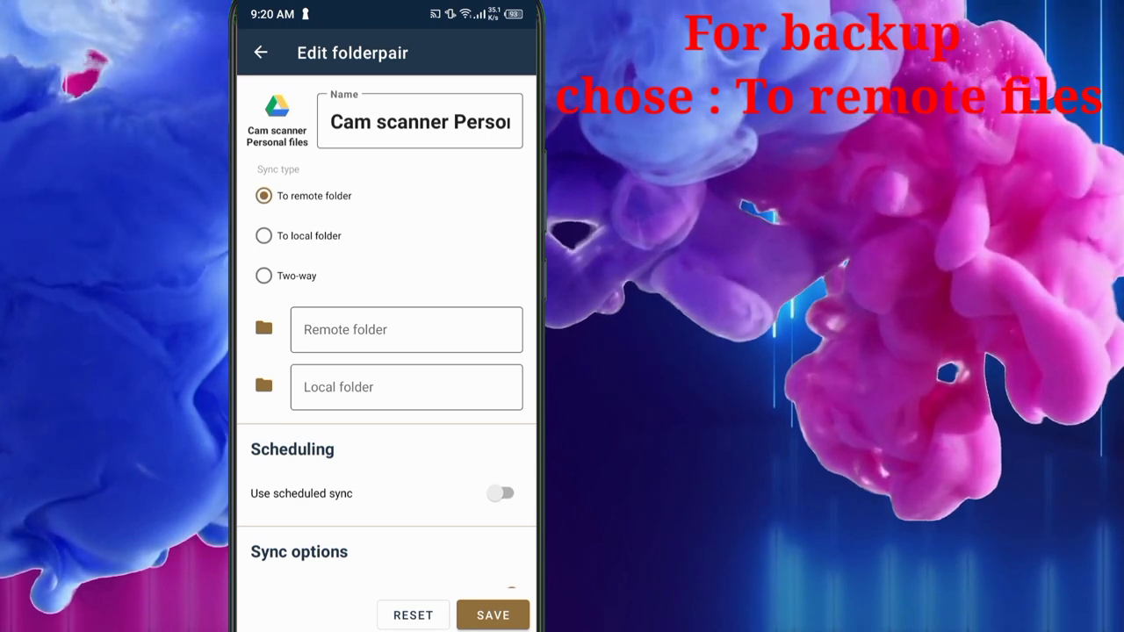
click(263, 235)
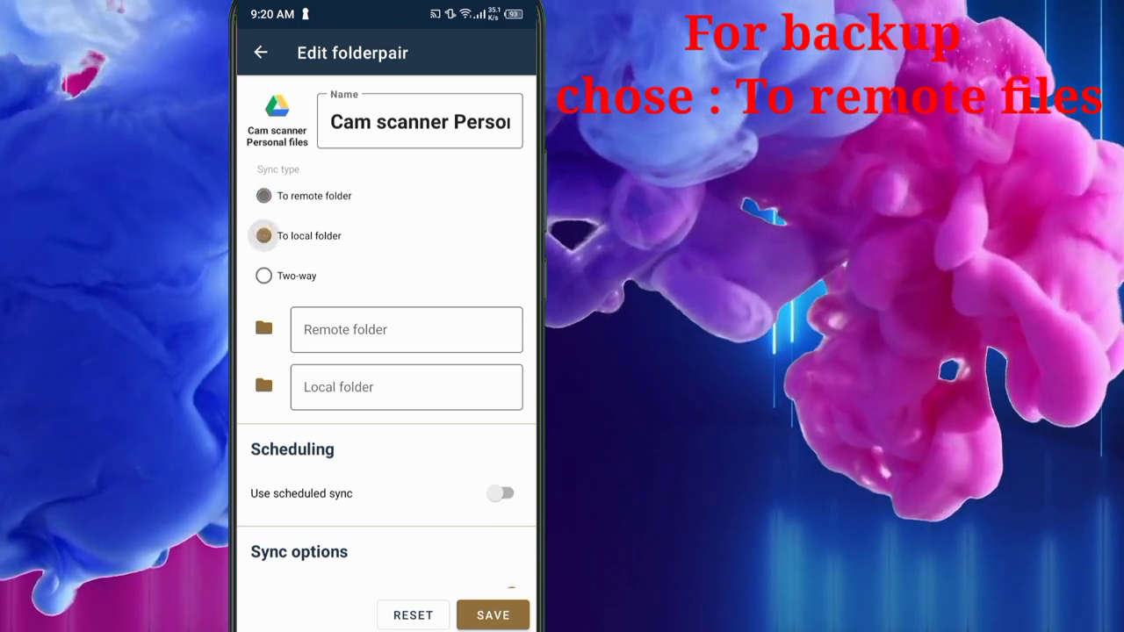
click(263, 235)
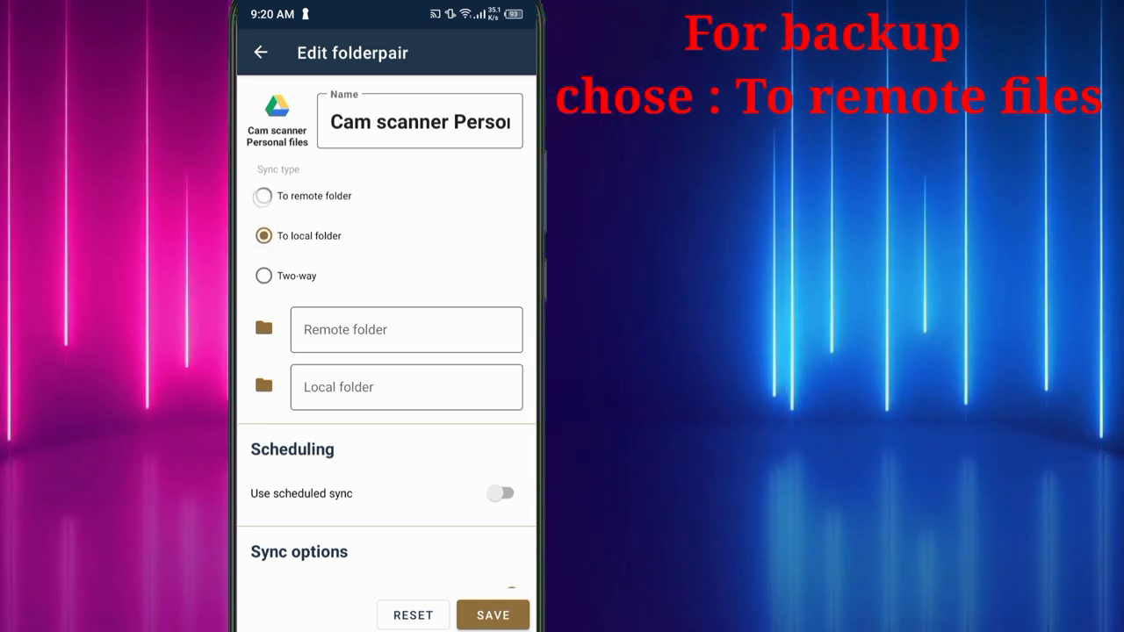
click(264, 197)
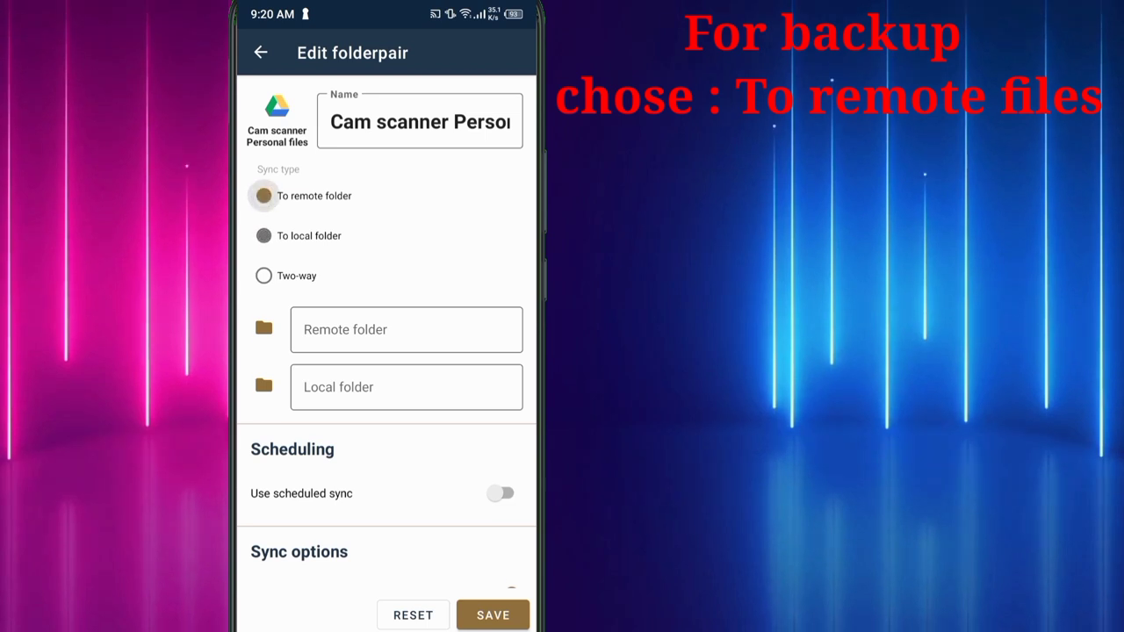
click(263, 197)
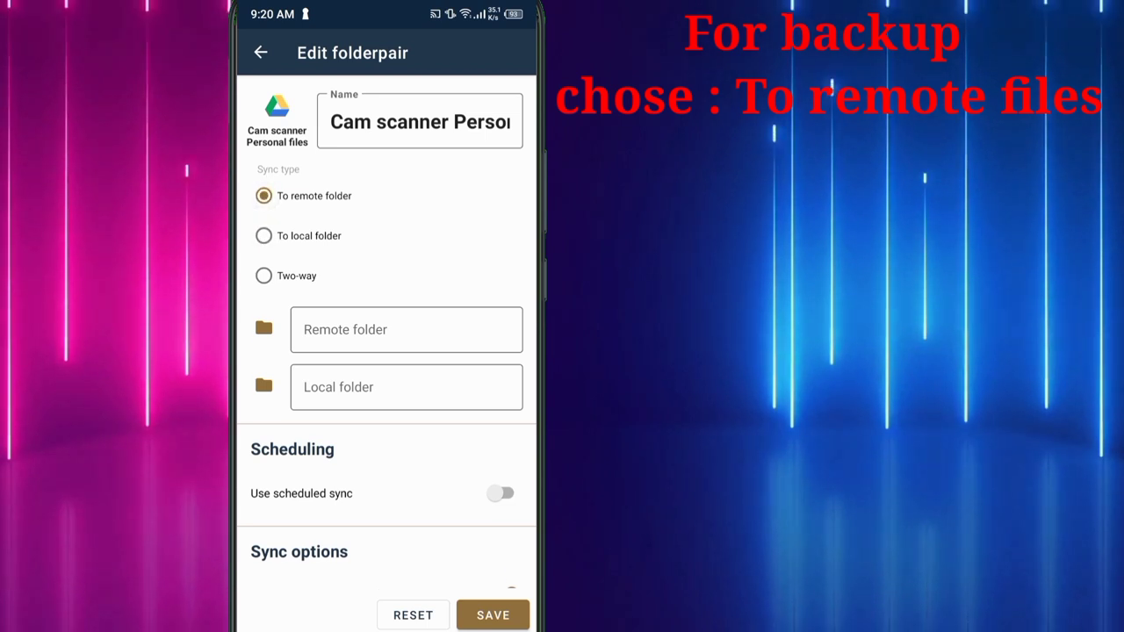
- Switch the sync to Two-way and create a new Drive folder 'cam scanner files' as the remote folder
click(263, 276)
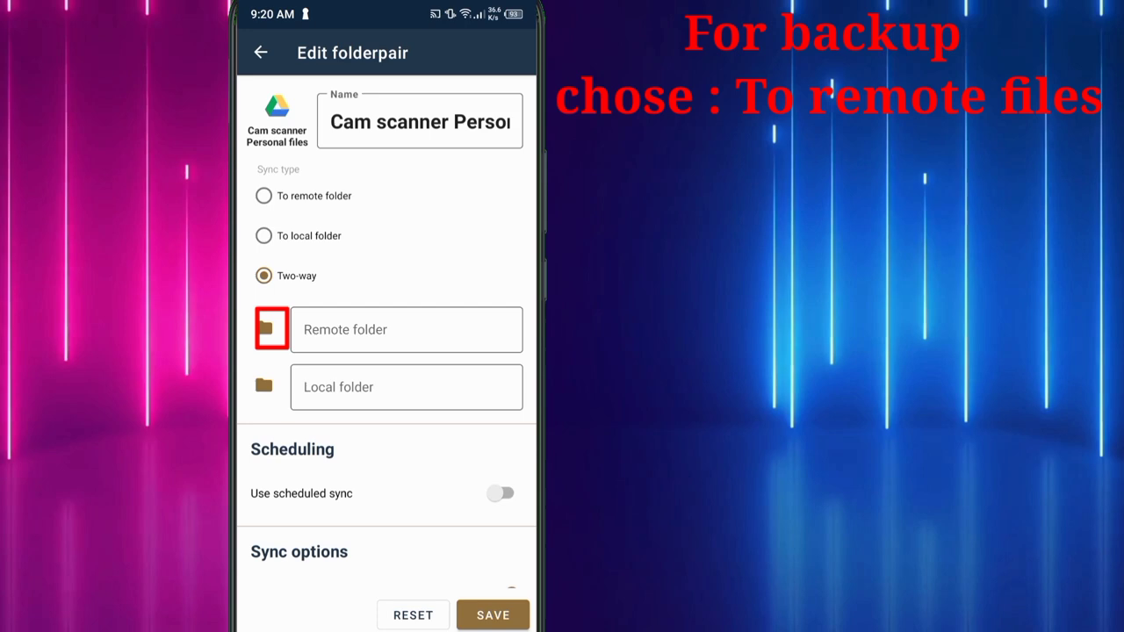
click(263, 329)
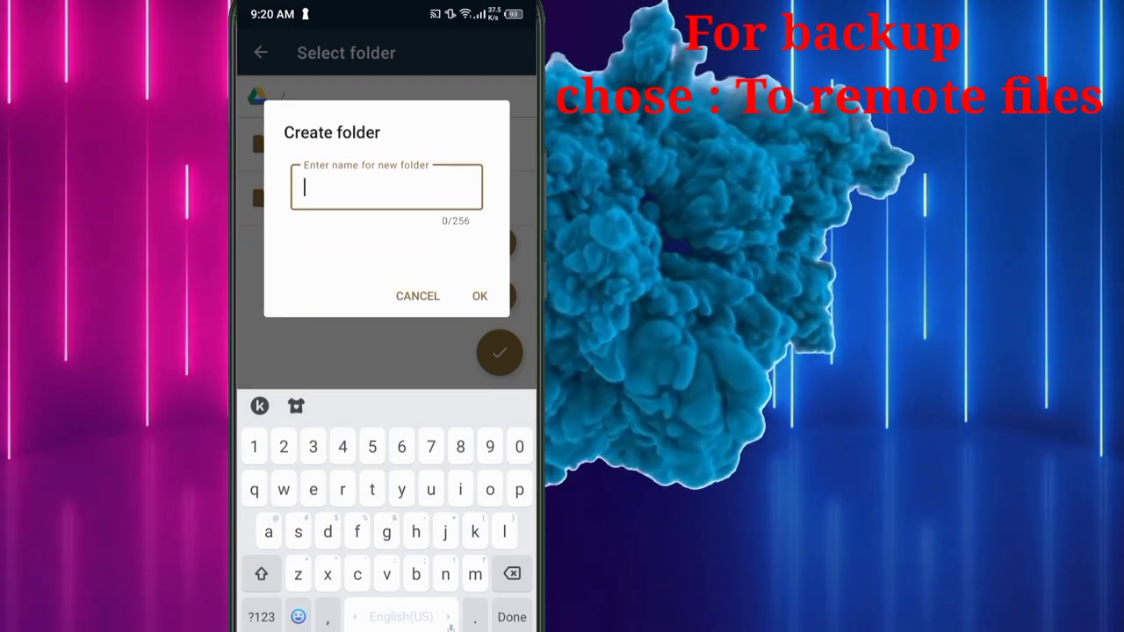
text(cam scanner f)
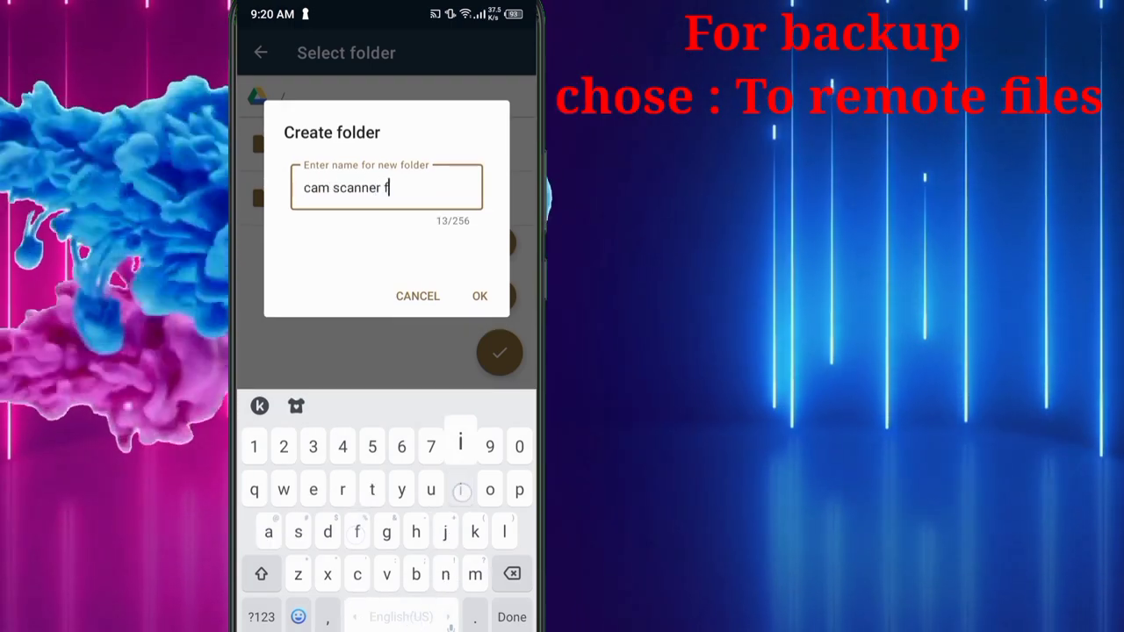
click(419, 295)
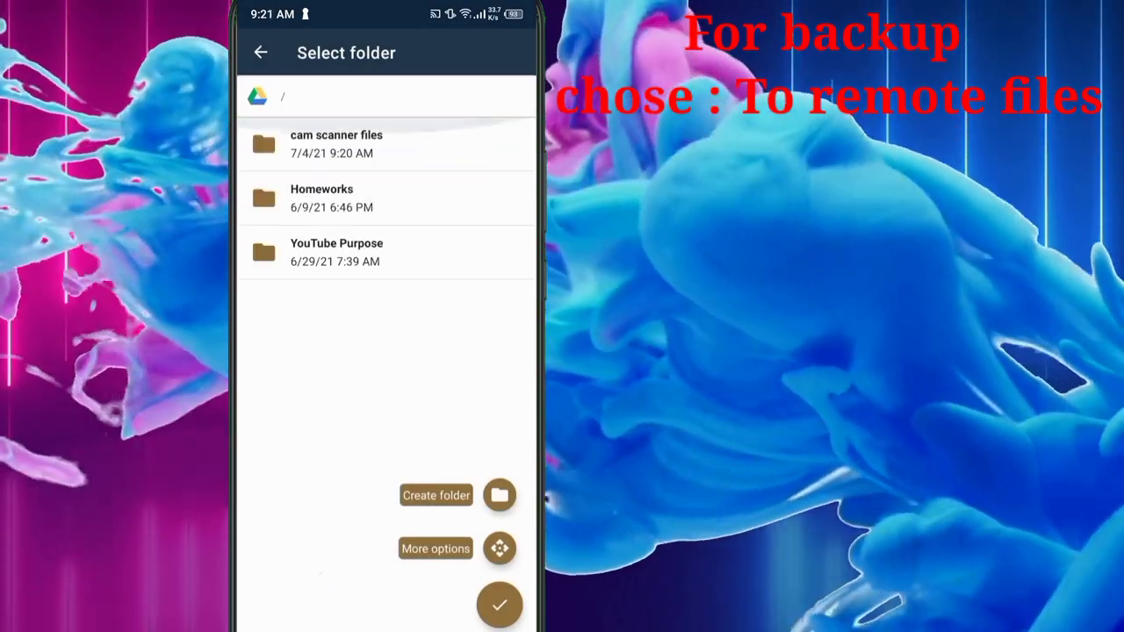
click(337, 144)
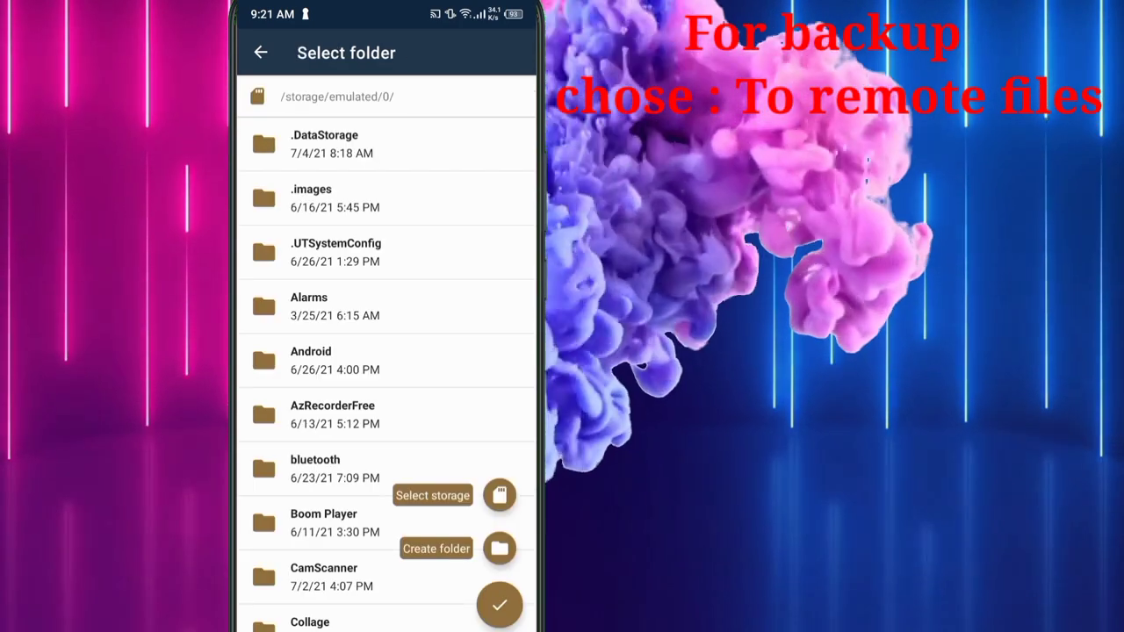
- Choose the phone's /storage/emulated/0/CamScanner folder as the local folder
scroll(down, 3)
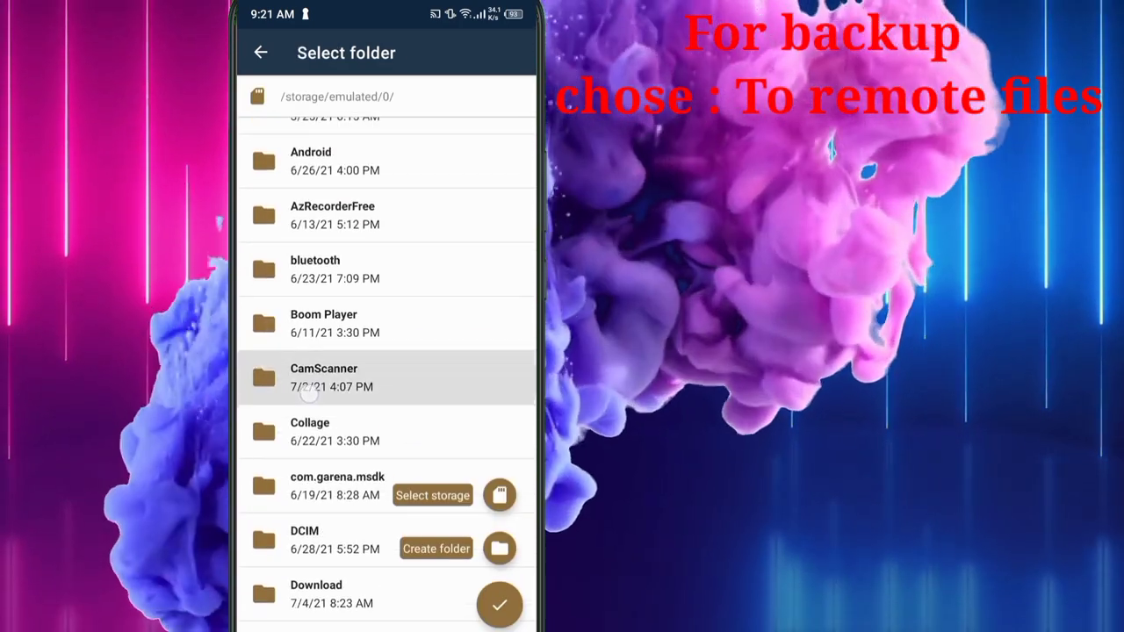
click(351, 377)
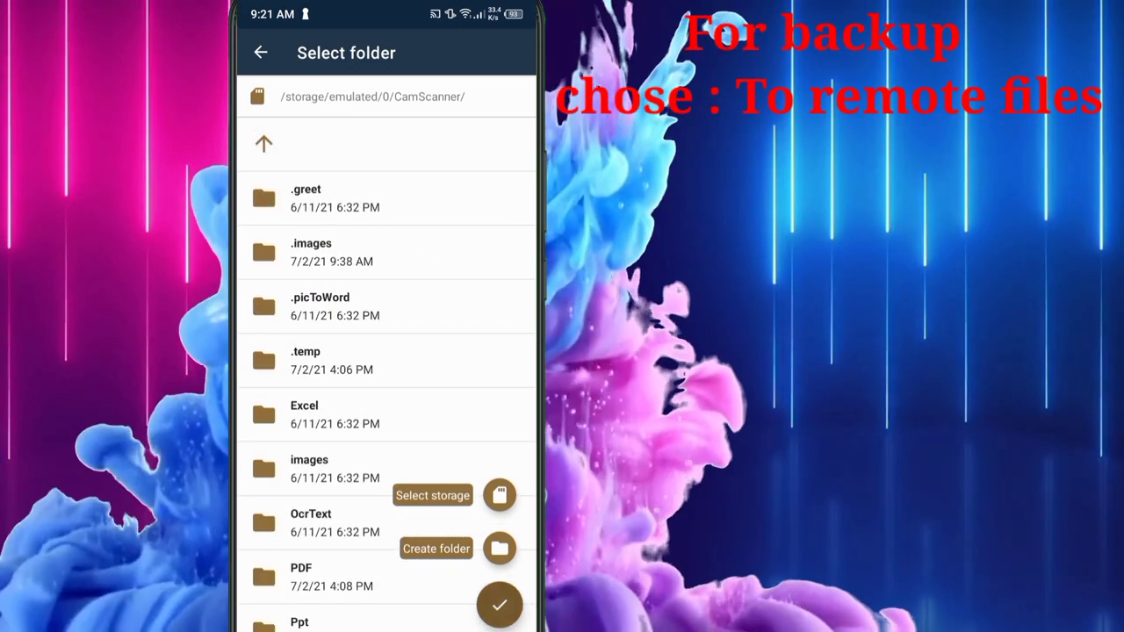
click(498, 604)
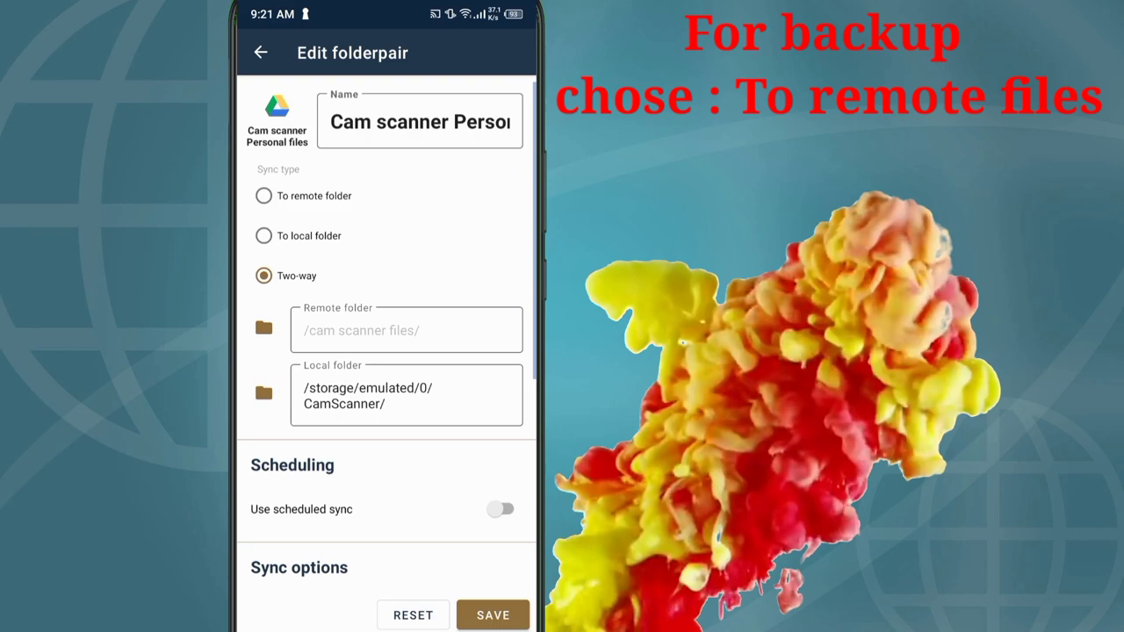
- Turn on scheduled sync and choose how often the folderpair syncs
scroll(down, 3)
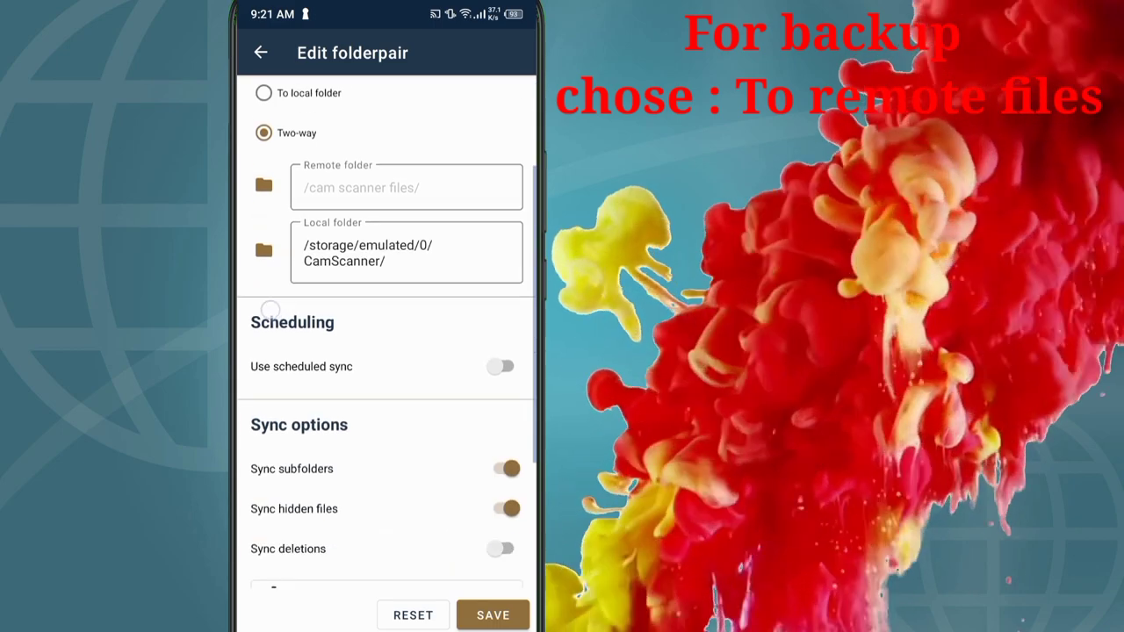
click(502, 367)
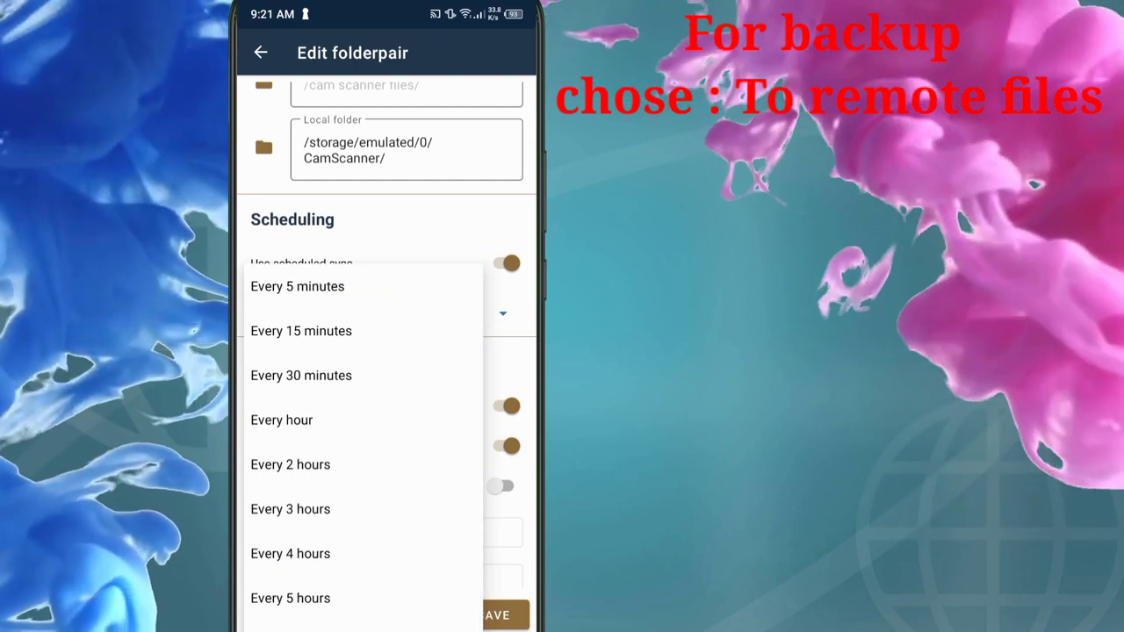
click(281, 420)
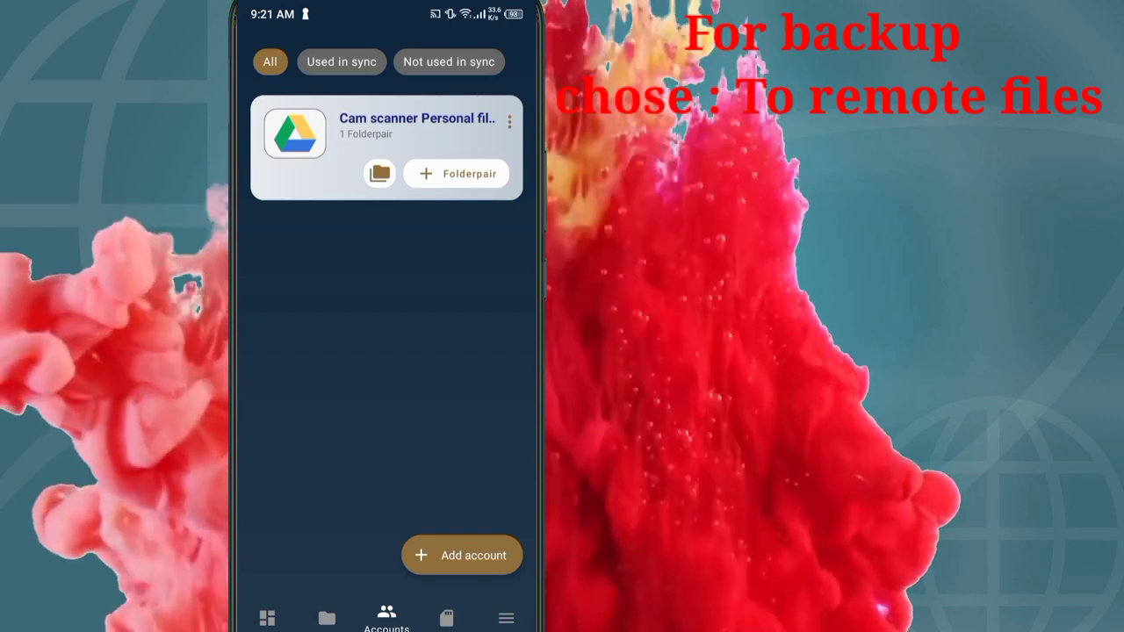
- Return to the home overview showing one folderpair and one account
click(267, 618)
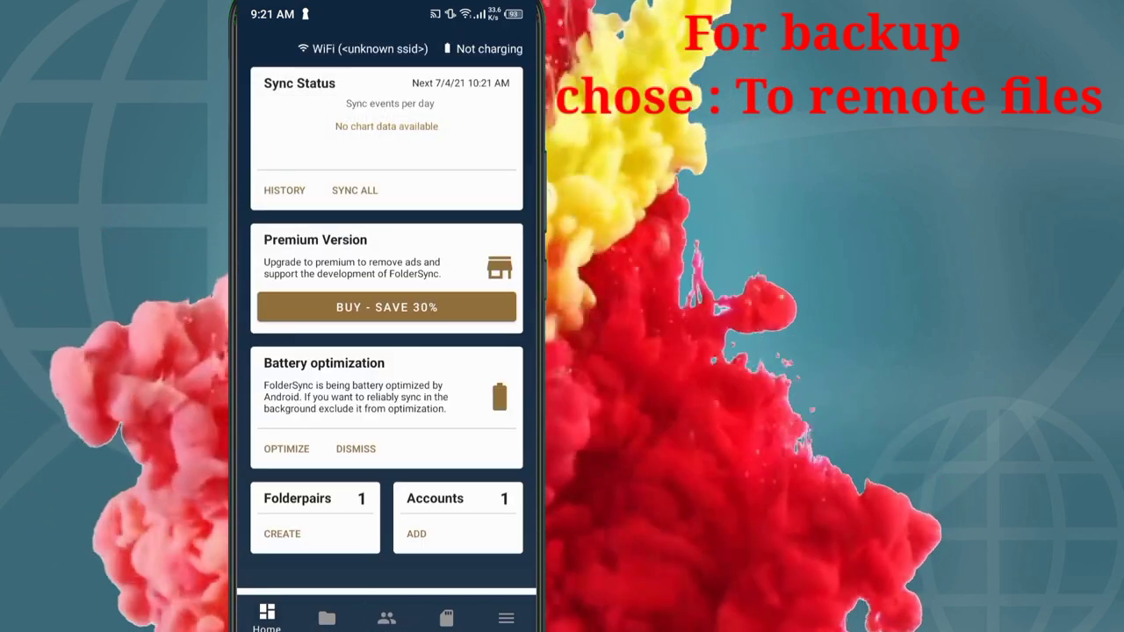
click(355, 190)
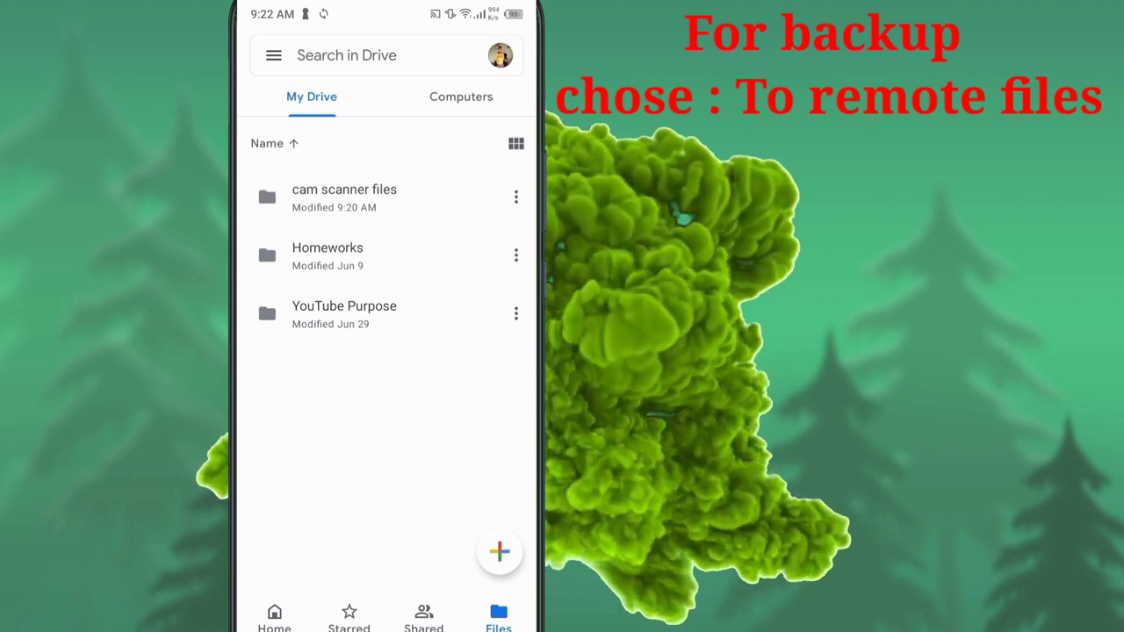
- View the 'cam scanner files' folder in Google Drive's My Drive
click(344, 197)
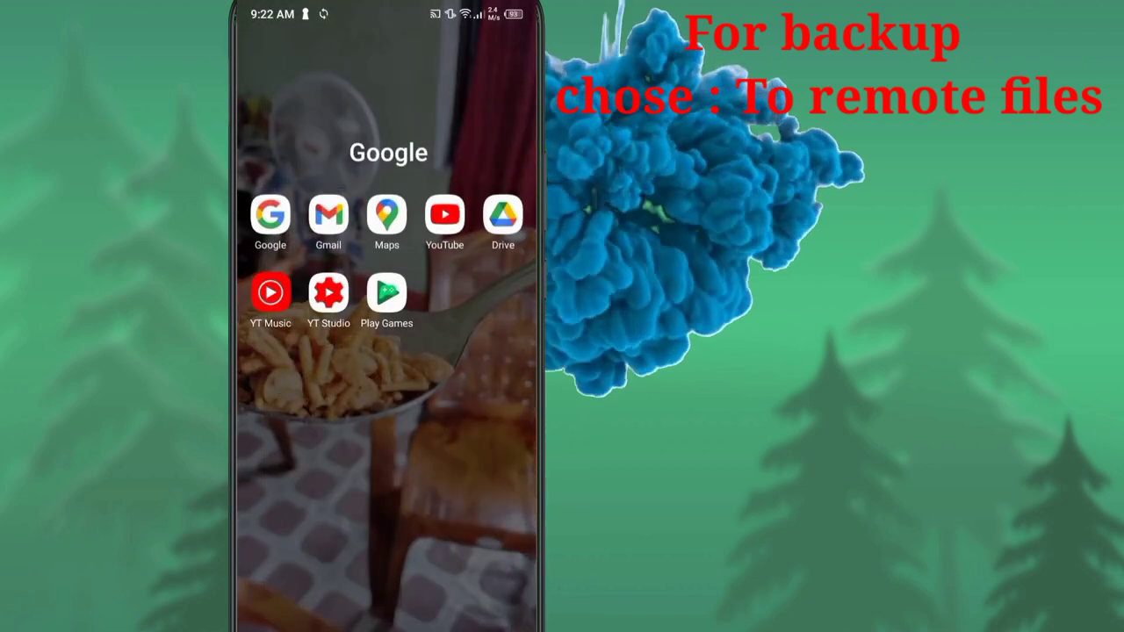
- Browse the phone's internal storage in File Manager until the CamScanner folder is visible
scroll(left, 3)
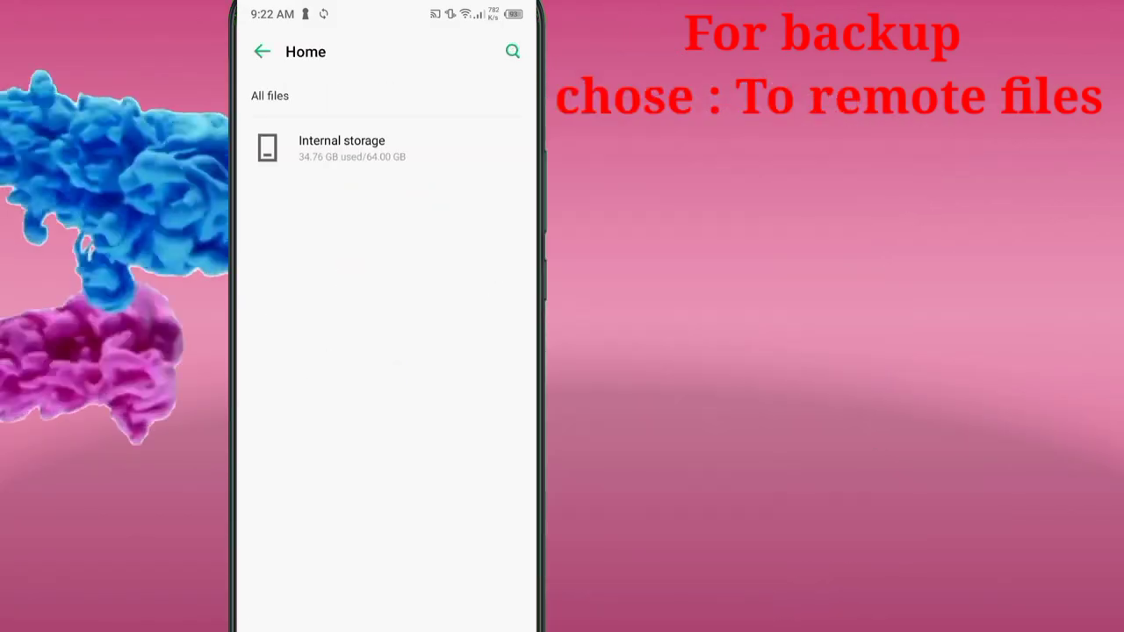
click(340, 147)
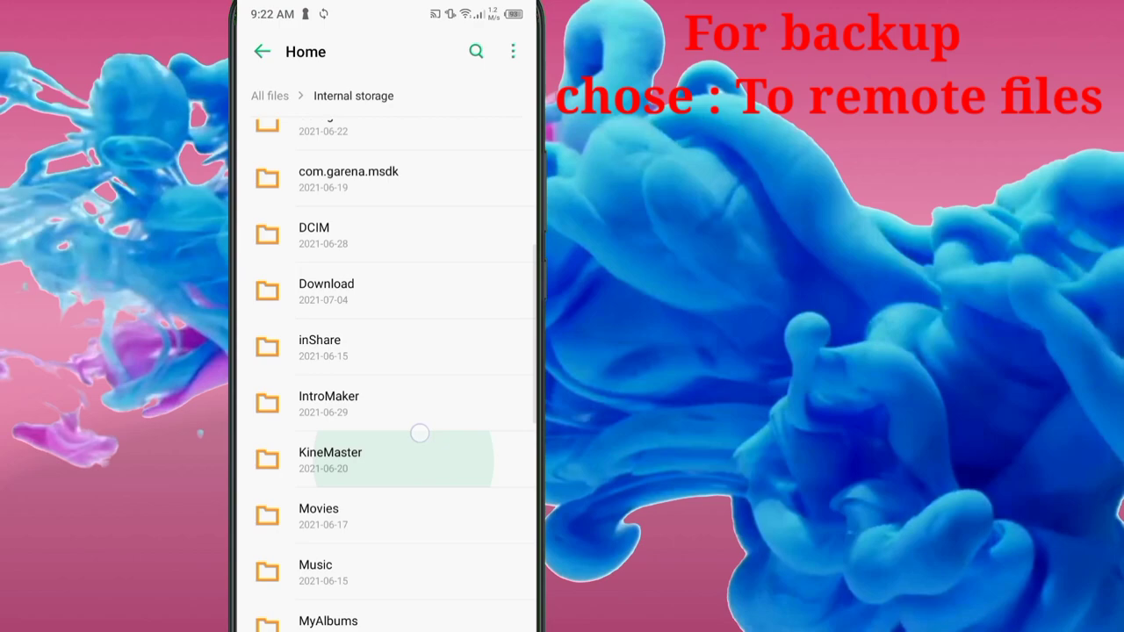
scroll(down, 3)
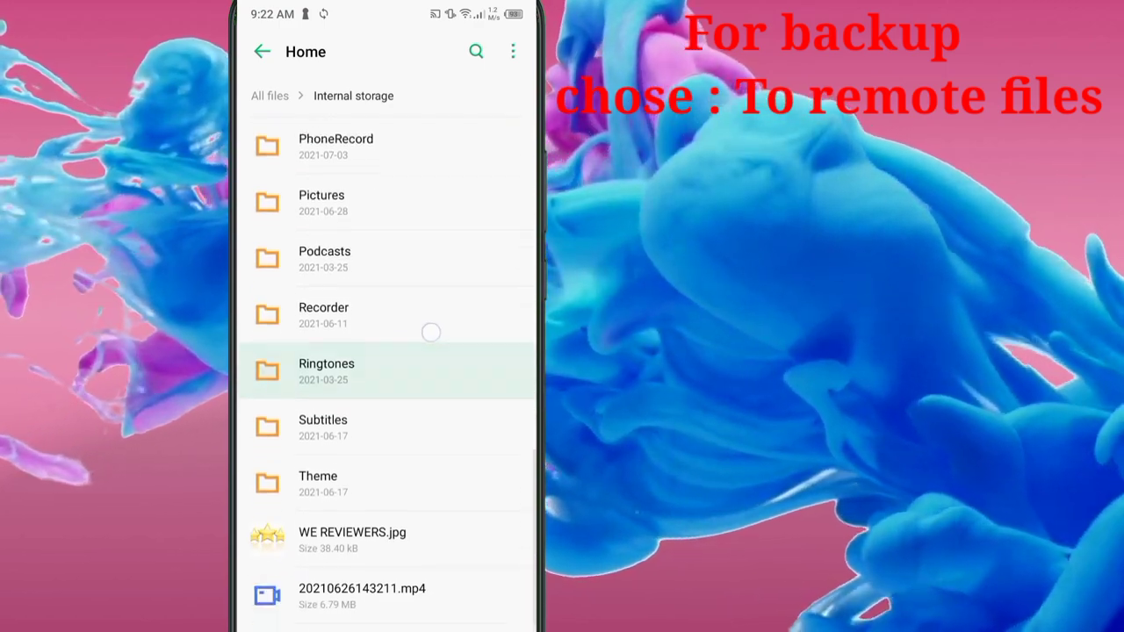
scroll(up, 3)
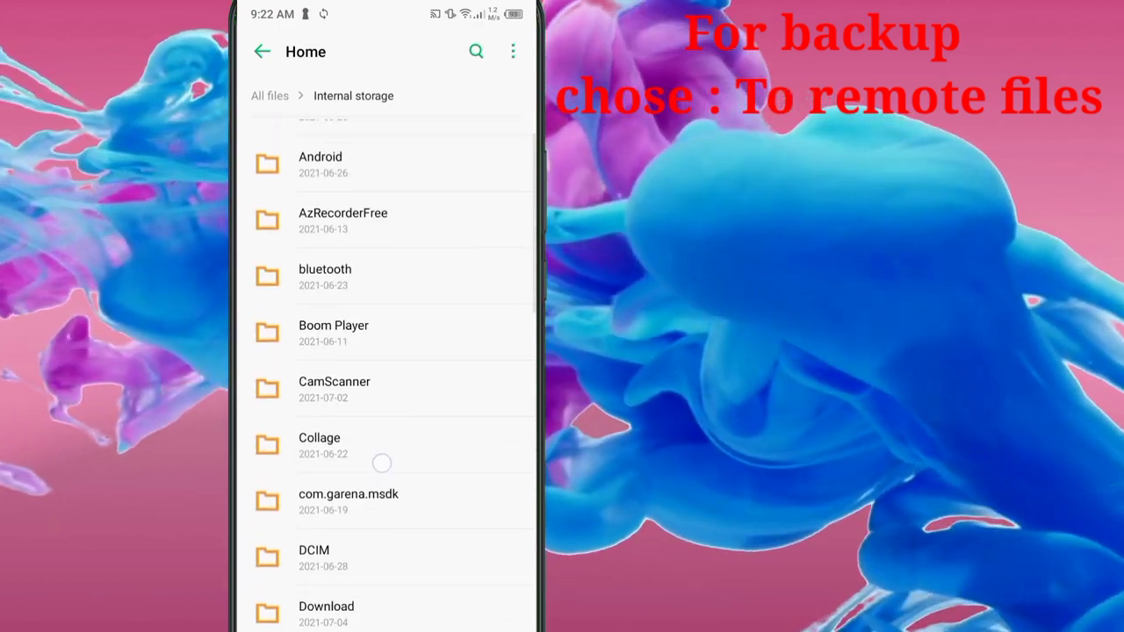